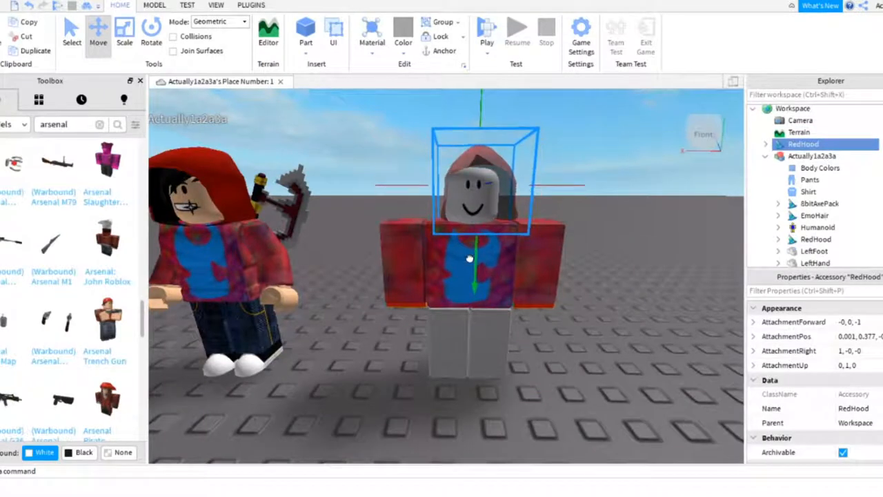
- Drag the RedHood accessory onto the Dummy's head and confirm its placement
drag(469, 260, 551, 186)
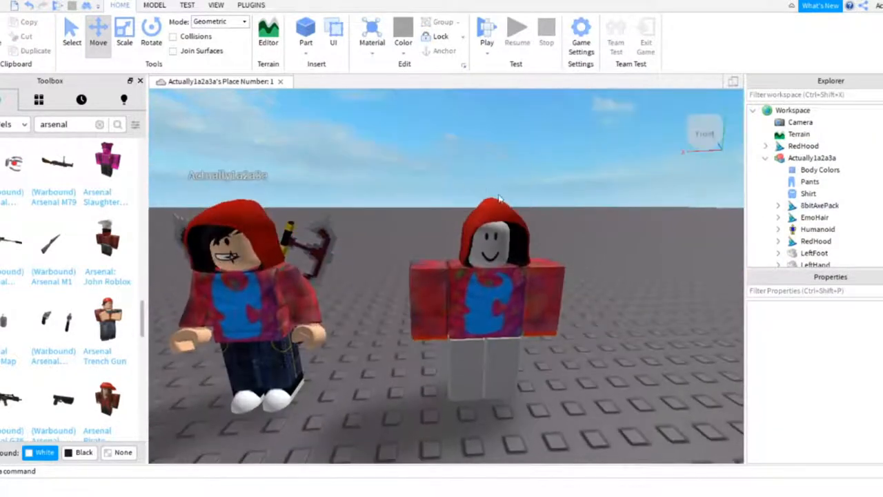
click(497, 242)
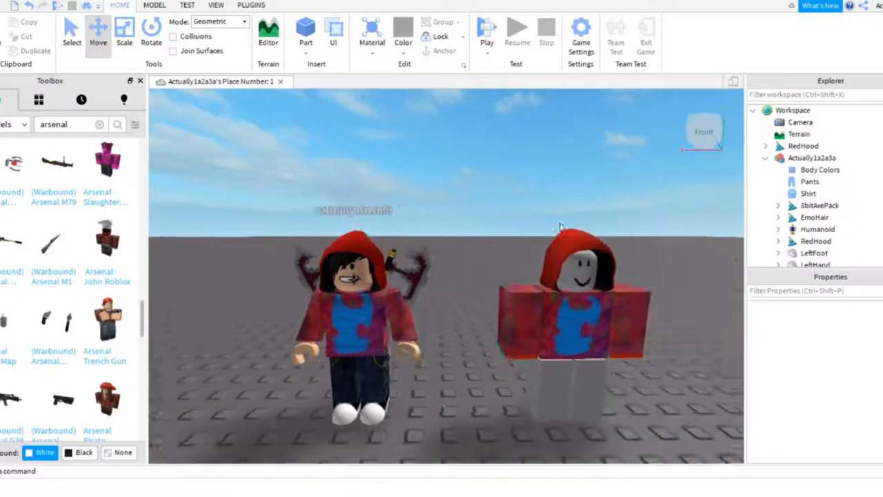
- Add dark Pants to the Dummy from the Explorer selection
click(810, 182)
text(hair)
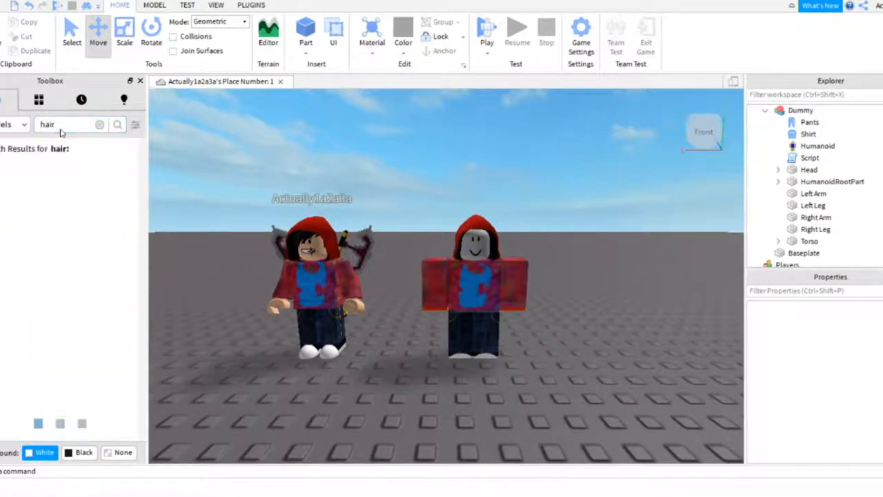
- Search the Toolbox for hair and browse the results for a dark hair model
click(117, 124)
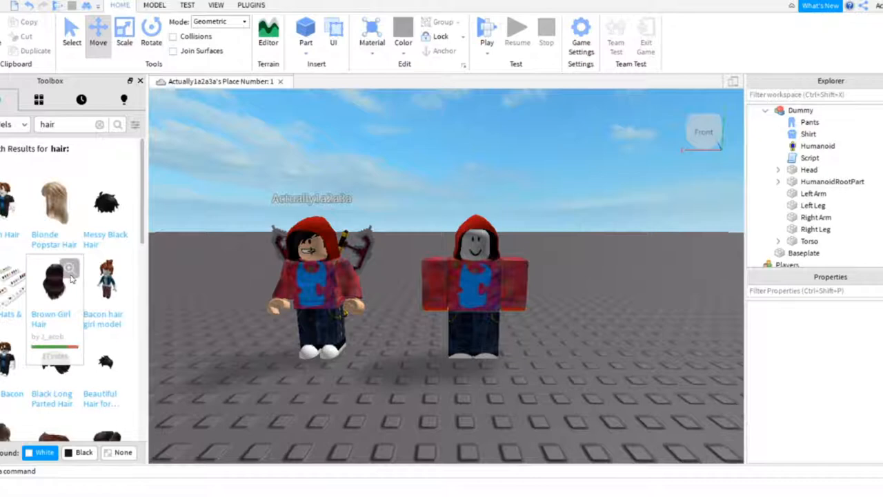
scroll(down, 3)
text(face)
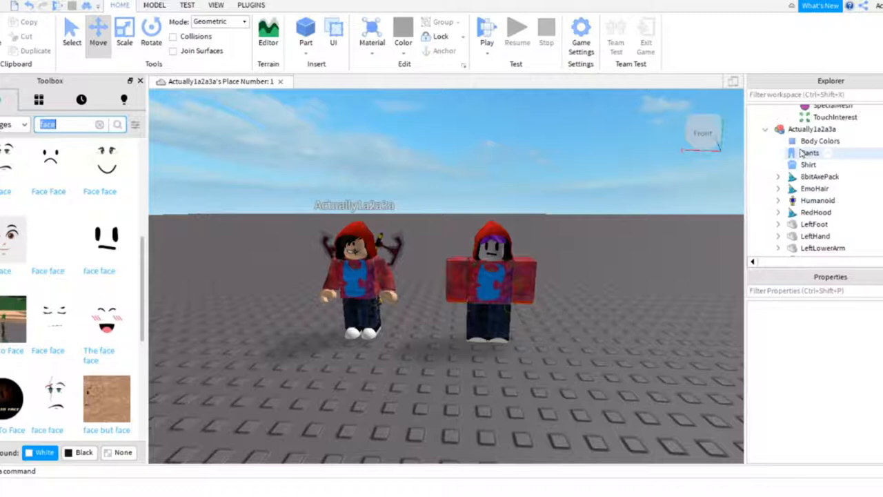
- Take the 8bitAxePack off the player avatar and hand it to the Dummy
click(819, 177)
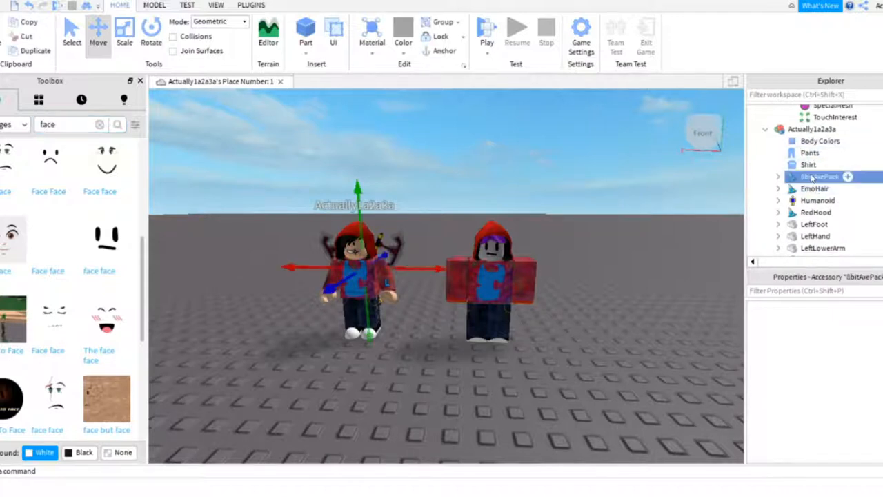
click(814, 176)
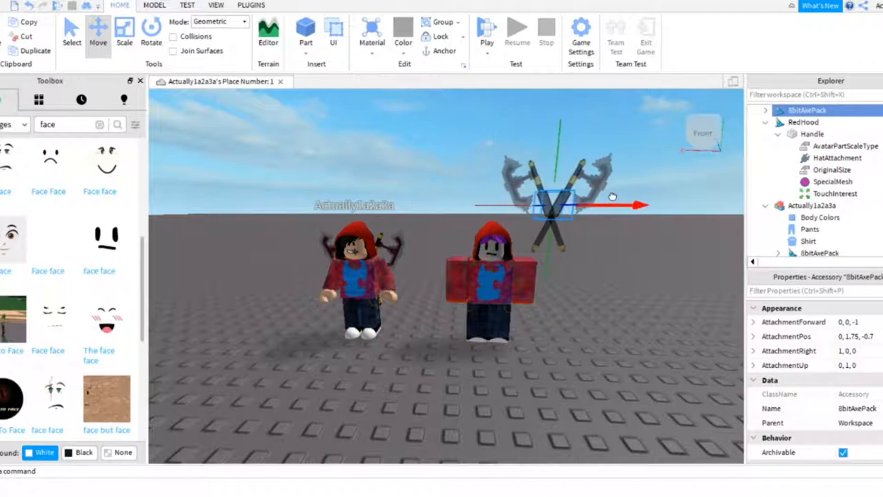
click(764, 110)
text(hat)
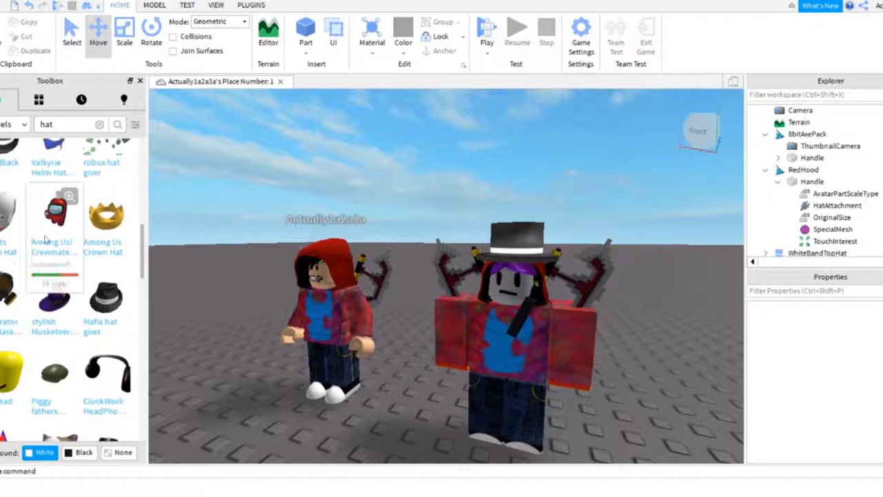
- Insert the Among Us Crewmate, shrink it and position it beside the Dummy's shoulder
click(55, 214)
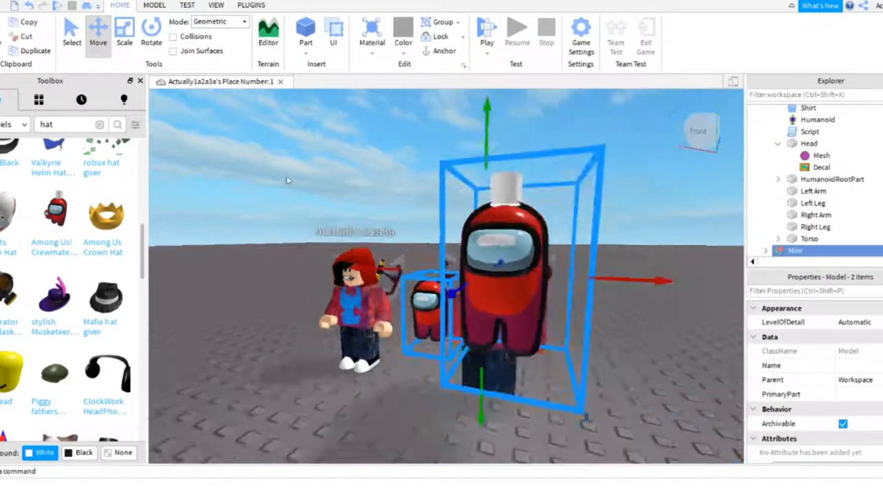
click(124, 30)
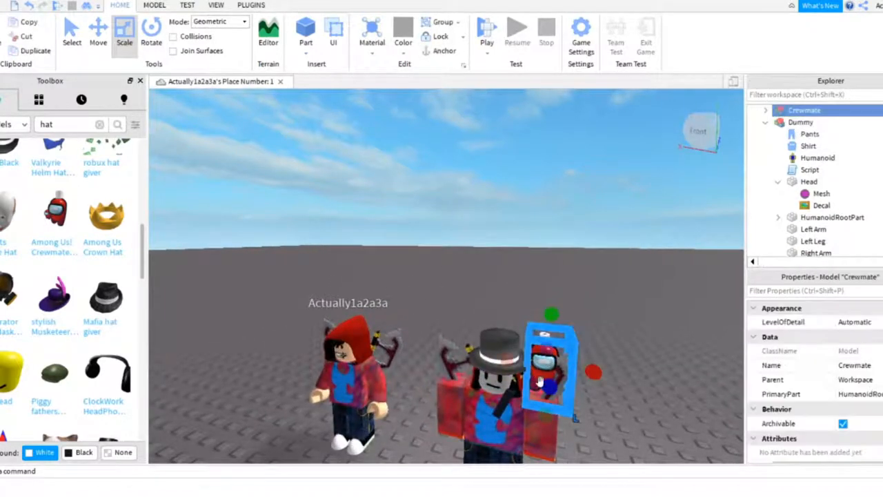
click(98, 29)
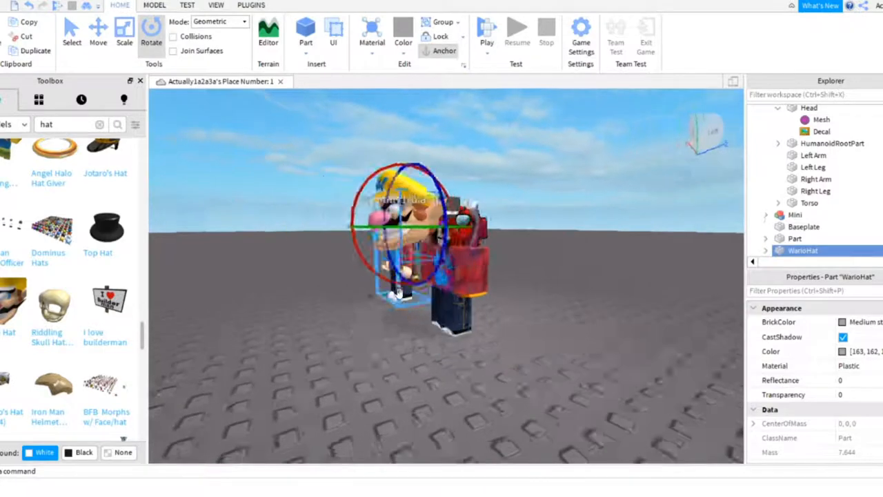
- Resize the WarioHat and drag it onto the Dummy's head
click(125, 28)
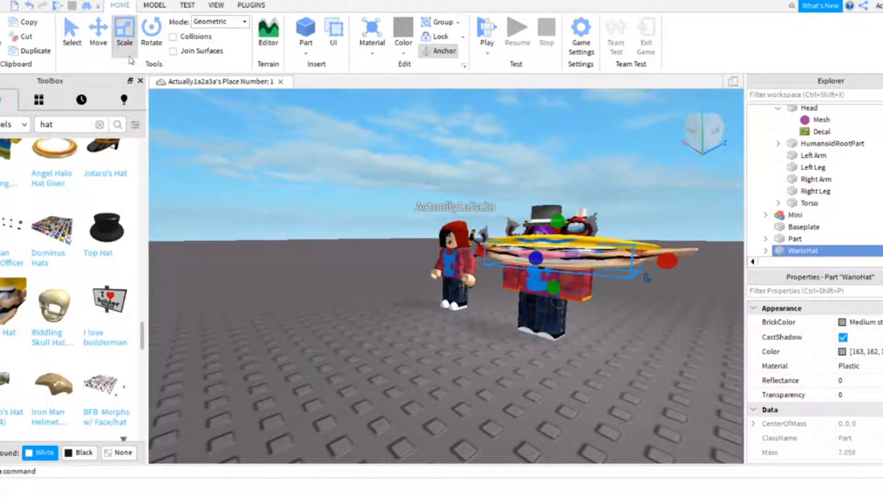
click(97, 33)
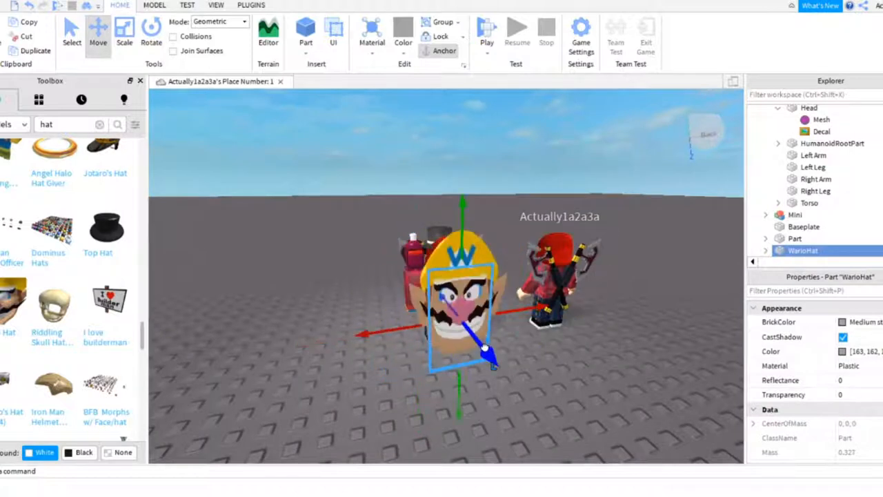
drag(482, 345, 455, 276)
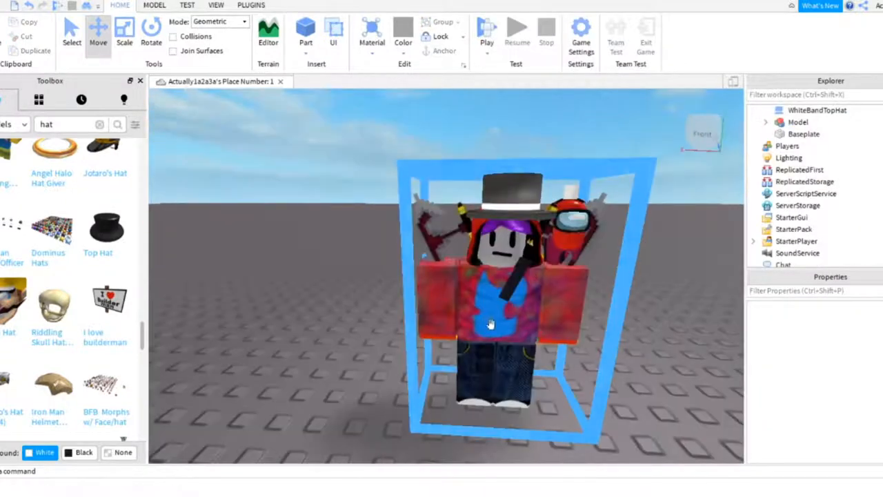
- Start a test play of the desert map with the dressed dummy
click(797, 122)
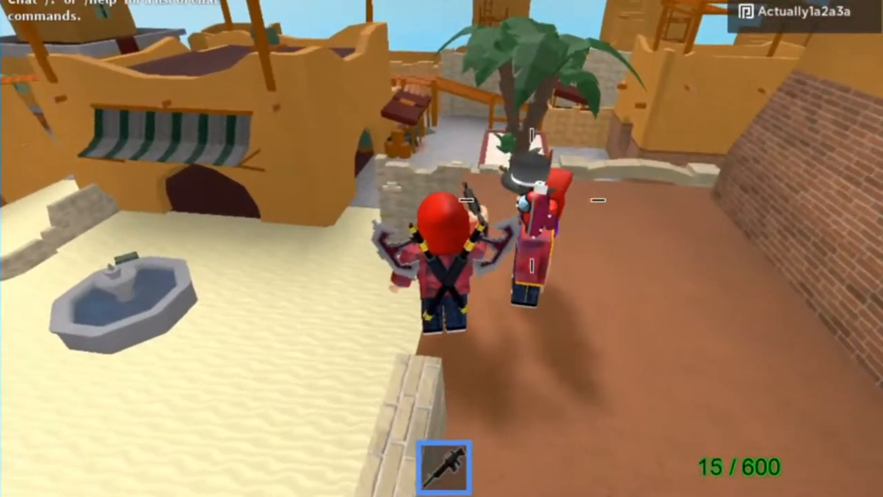
- Walk around the desert map next to the custom dummy in play mode
click(442, 248)
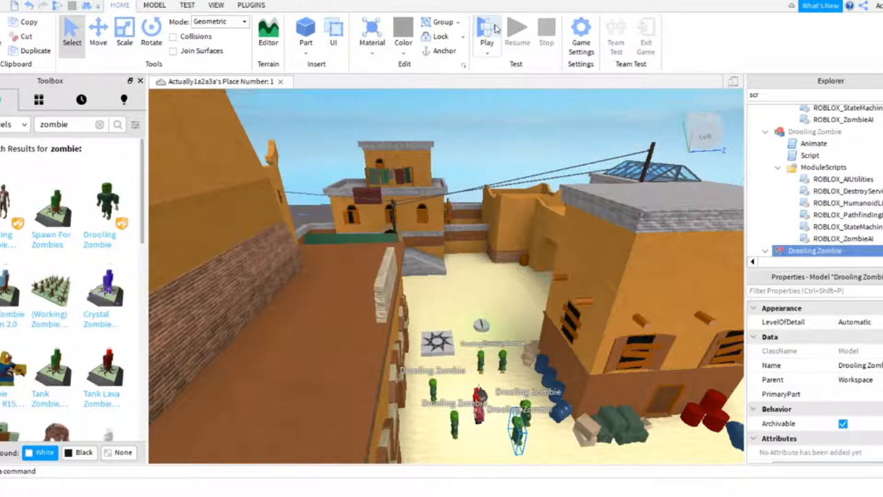
- Insert a Drooling Zombie model into the desert town map
click(486, 30)
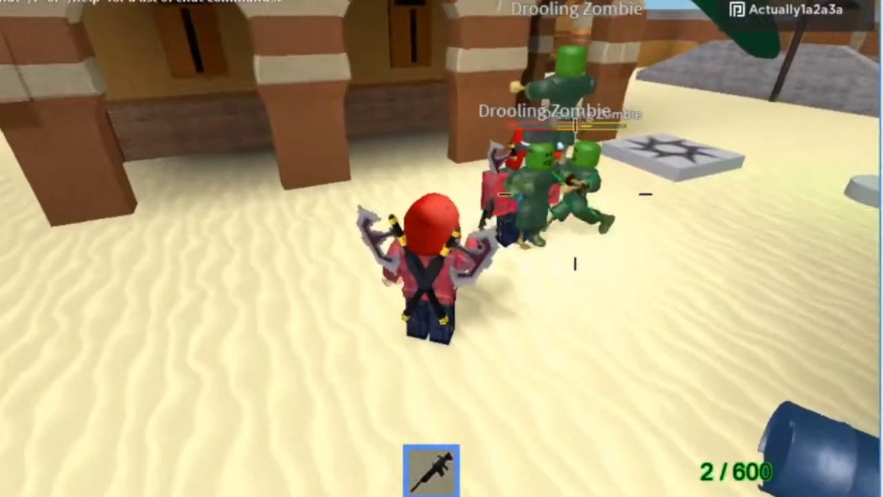
- Shoot the rifle at the Drooling Zombies approaching the dummy
click(441, 249)
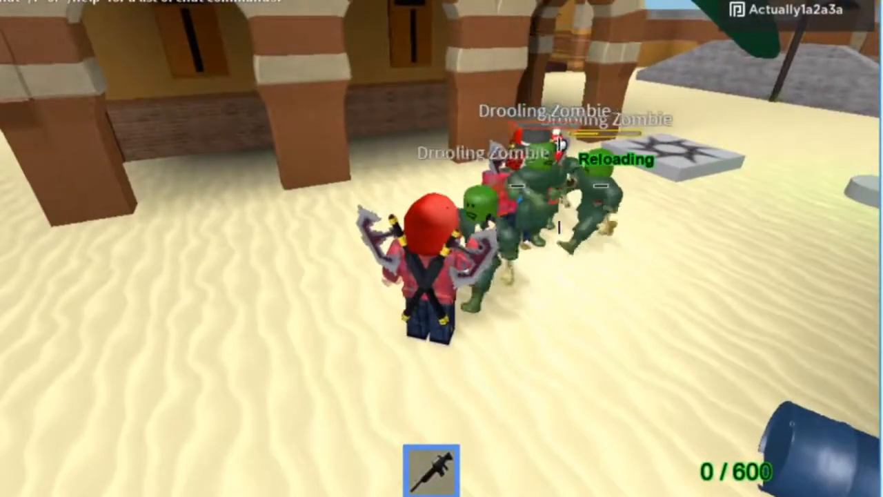